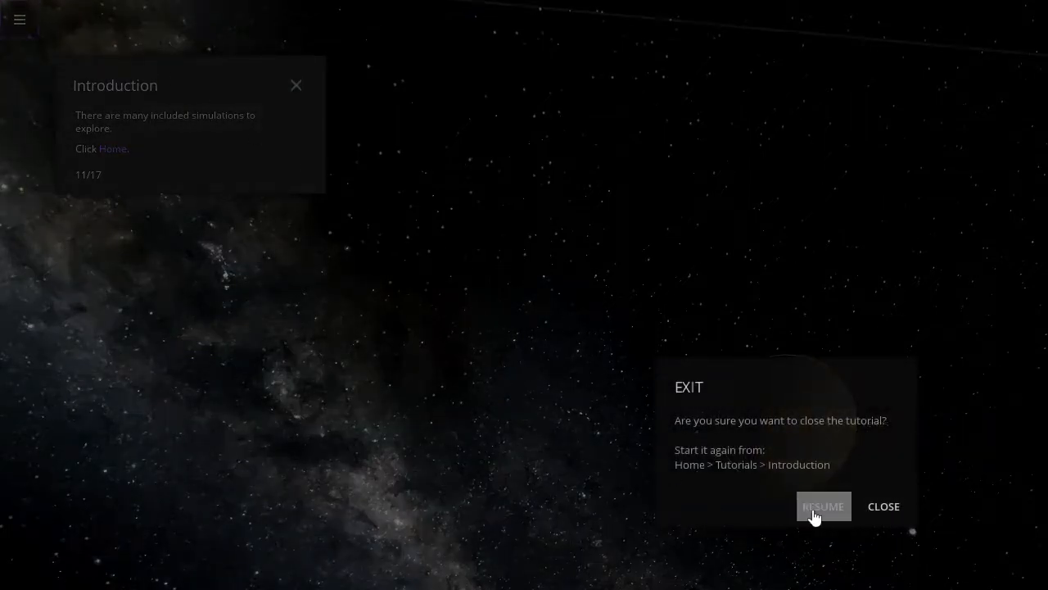
Confirm leaving the introduction tutorial in the Exit dialog
click(823, 507)
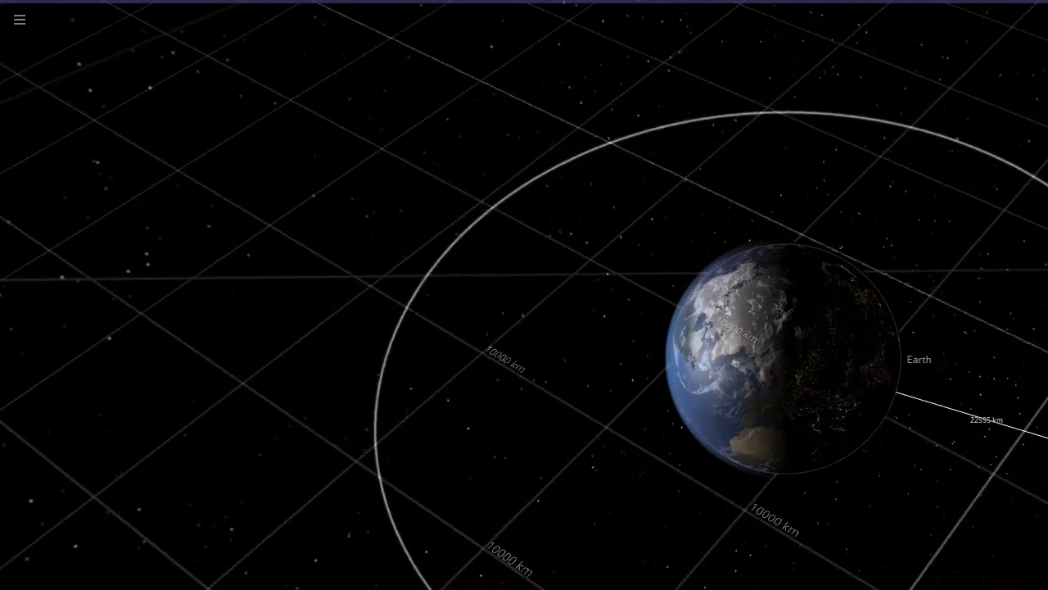
Zoom the view in on Earth and its kilometre distance rings
scroll(down, 3)
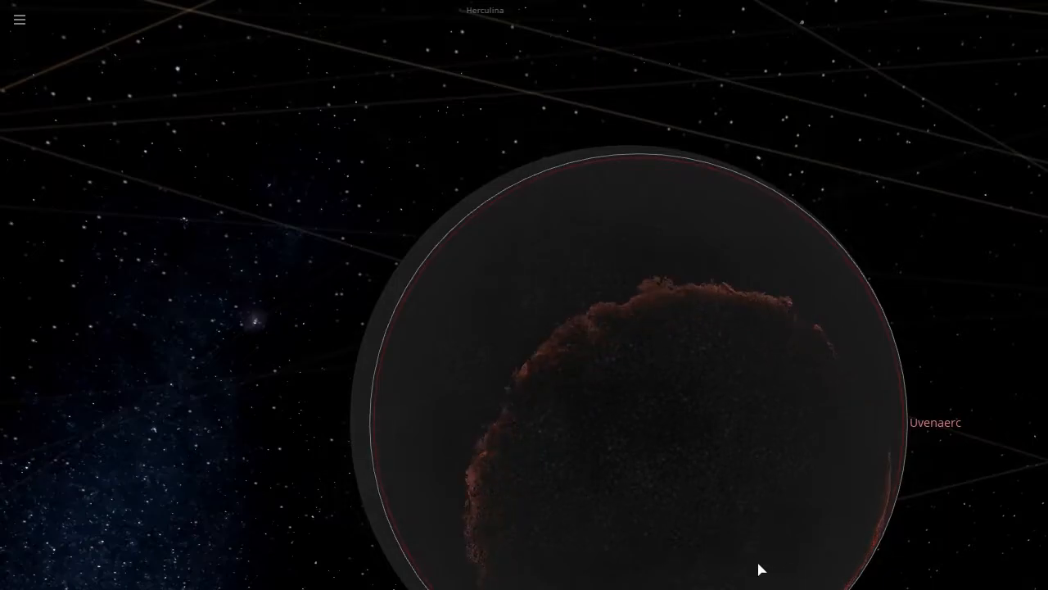
Scroll the view while Uvenaerc burns dark with a reddish rim
scroll(down, 3)
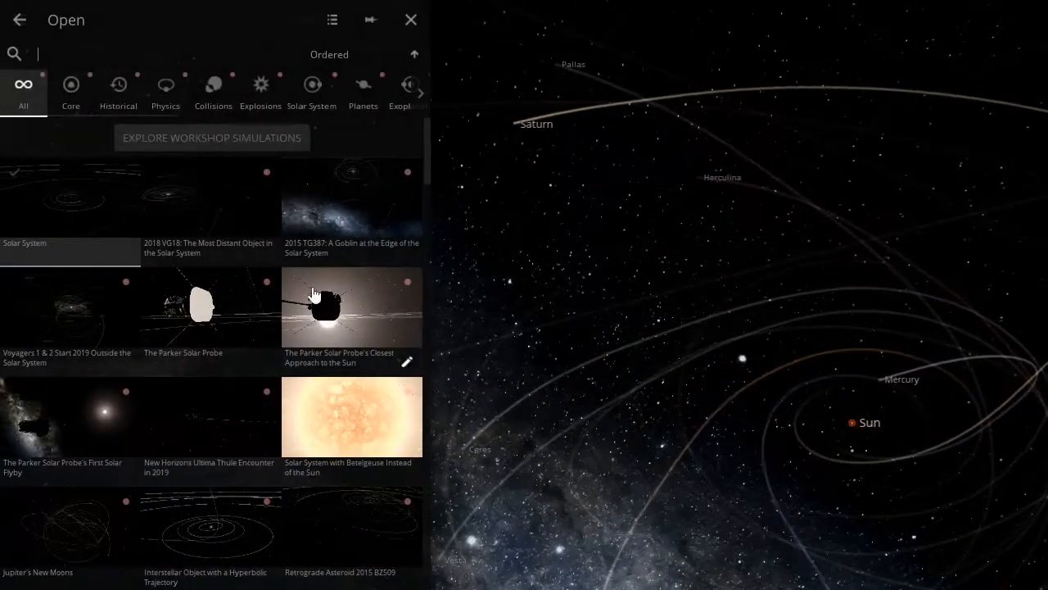
Open the Open panel from the main menu to browse simulations
click(410, 20)
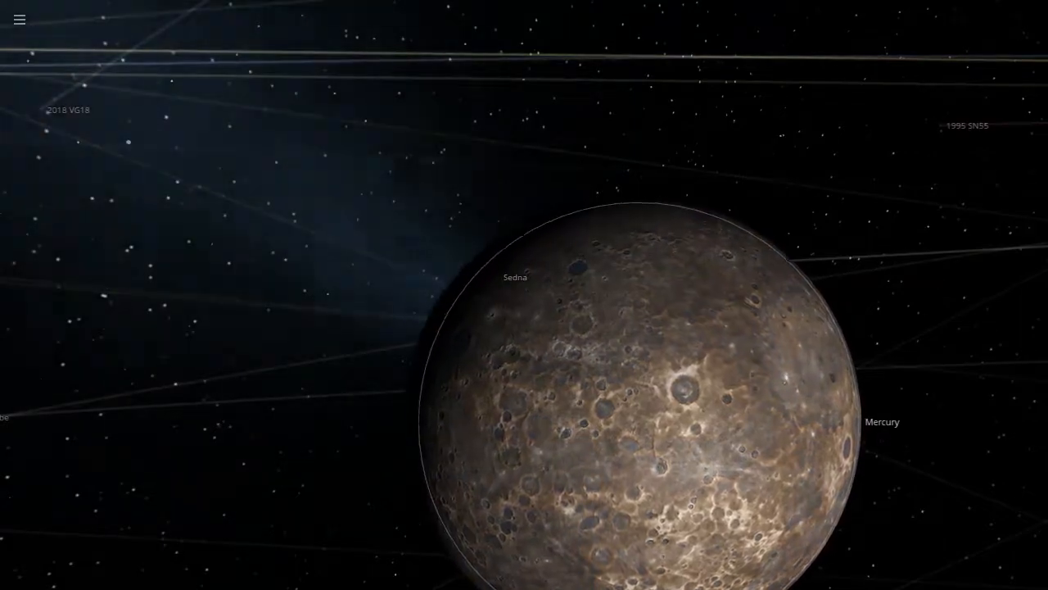
scroll(down, 3)
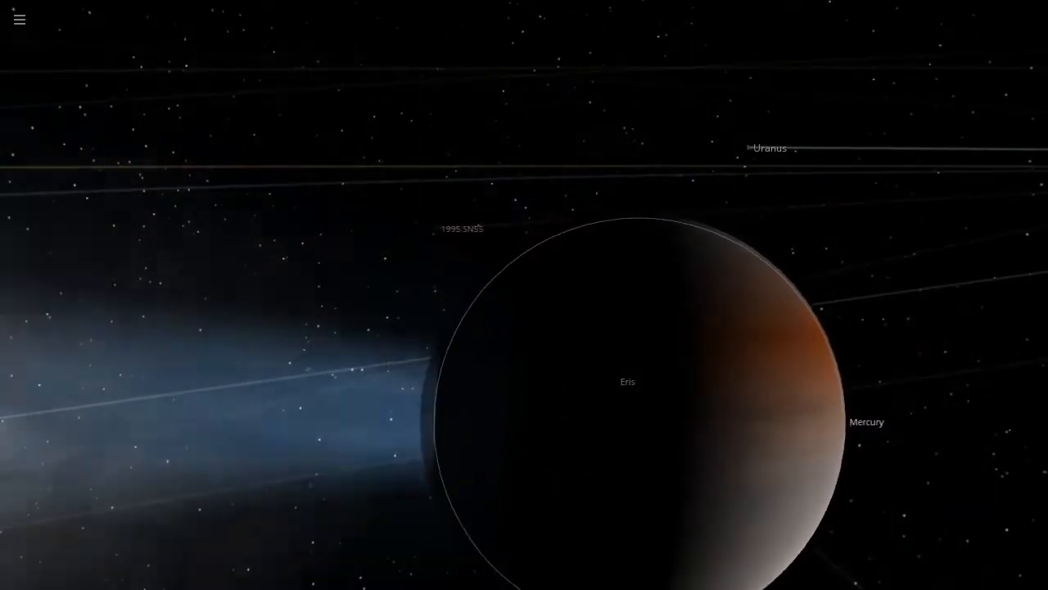
click(19, 19)
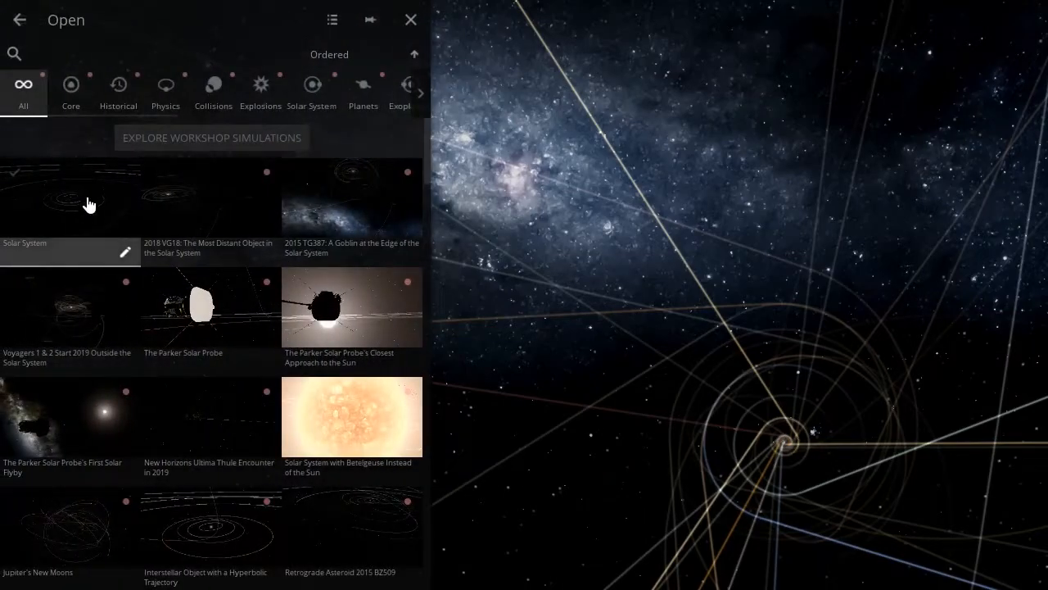